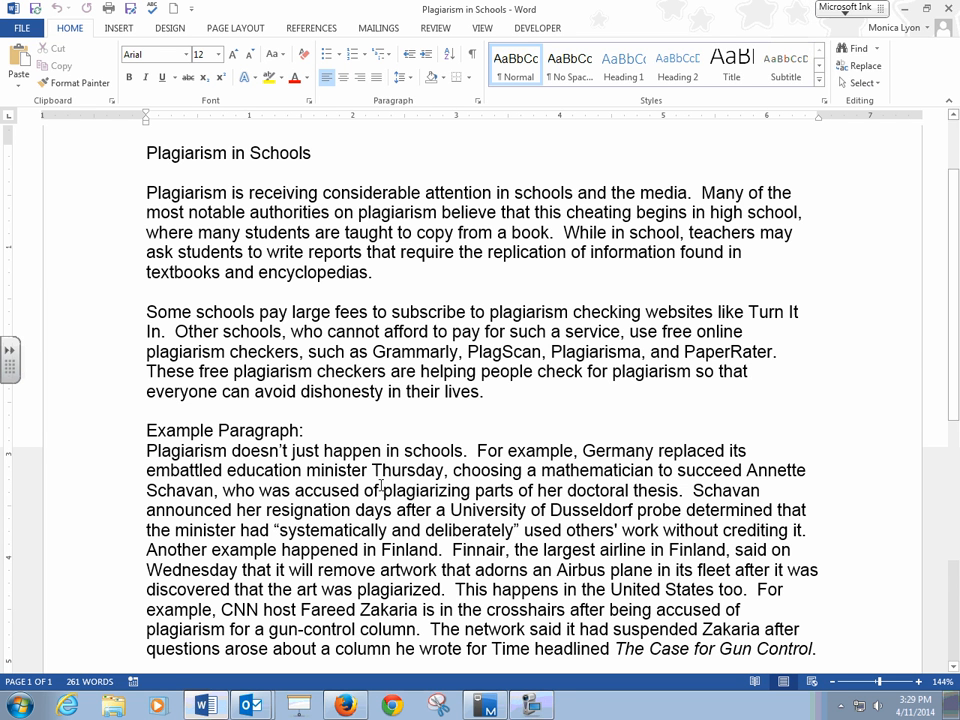
Step: Copy the Example Paragraph about plagiarism in Germany, Finland and the United States
left_click_drag(146, 450, 366, 450)
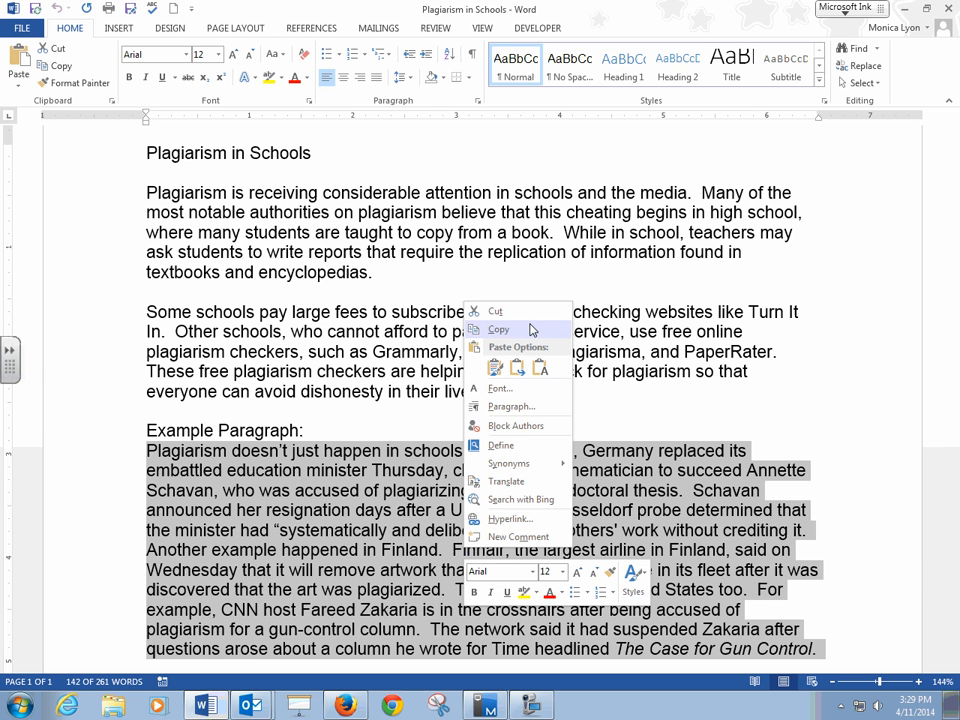
left_click(344, 704)
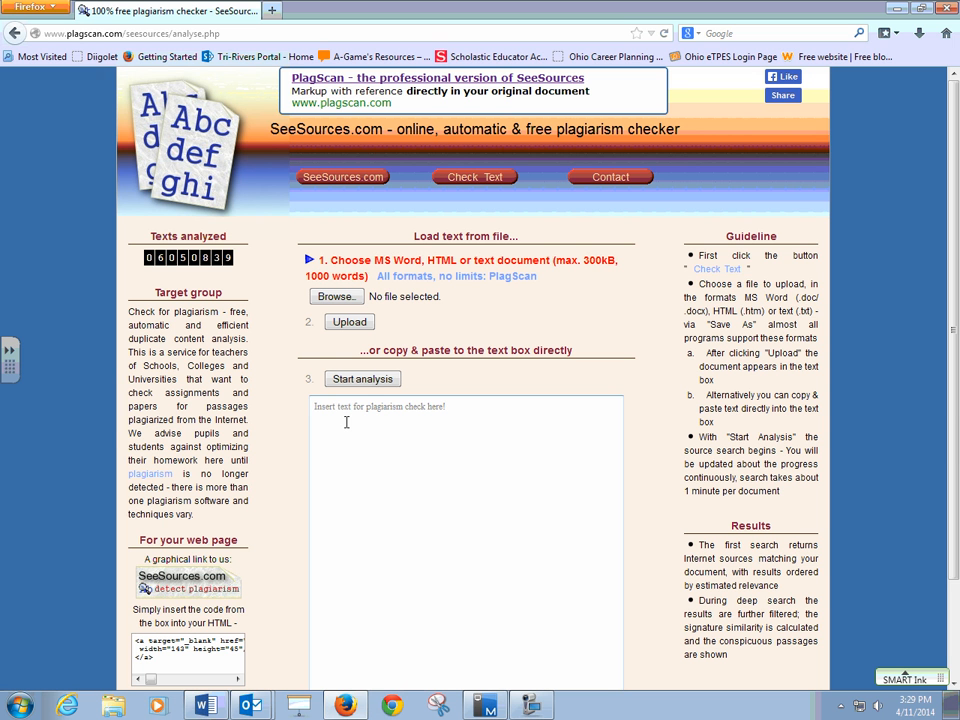
Step: Paste the 144-word paragraph into the check box and start the plagiarism analysis
right_click(348, 424)
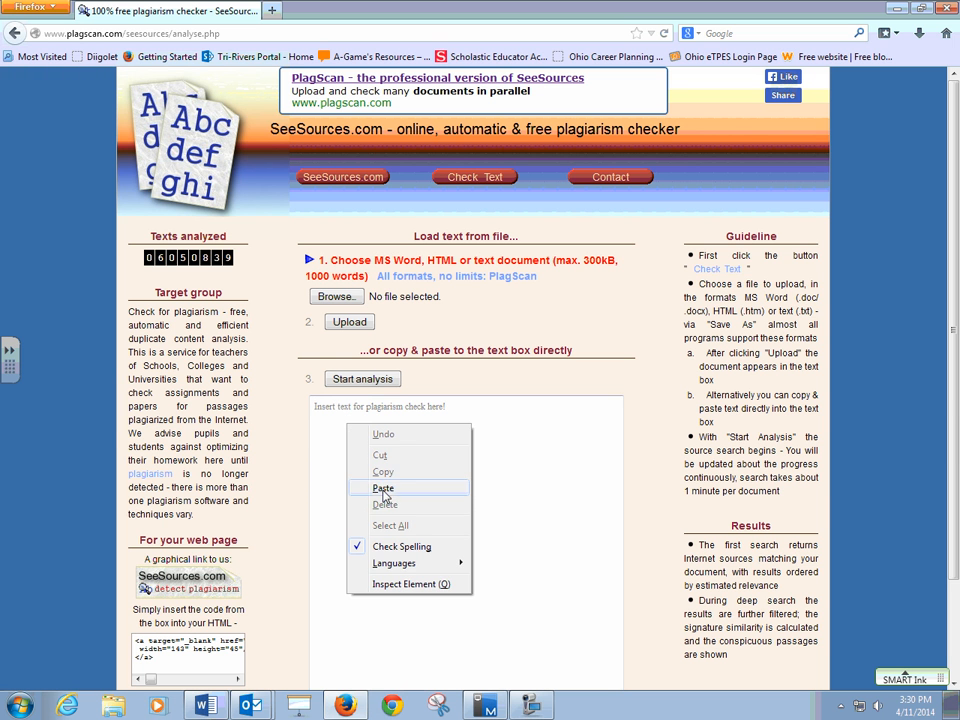
left_click(384, 488)
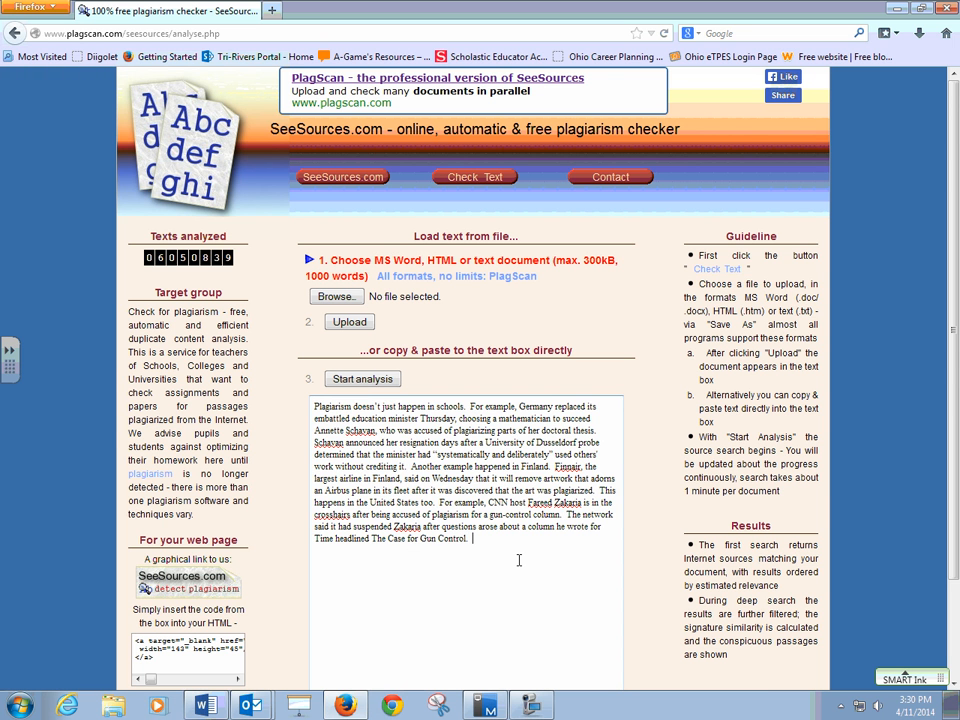
left_click(362, 378)
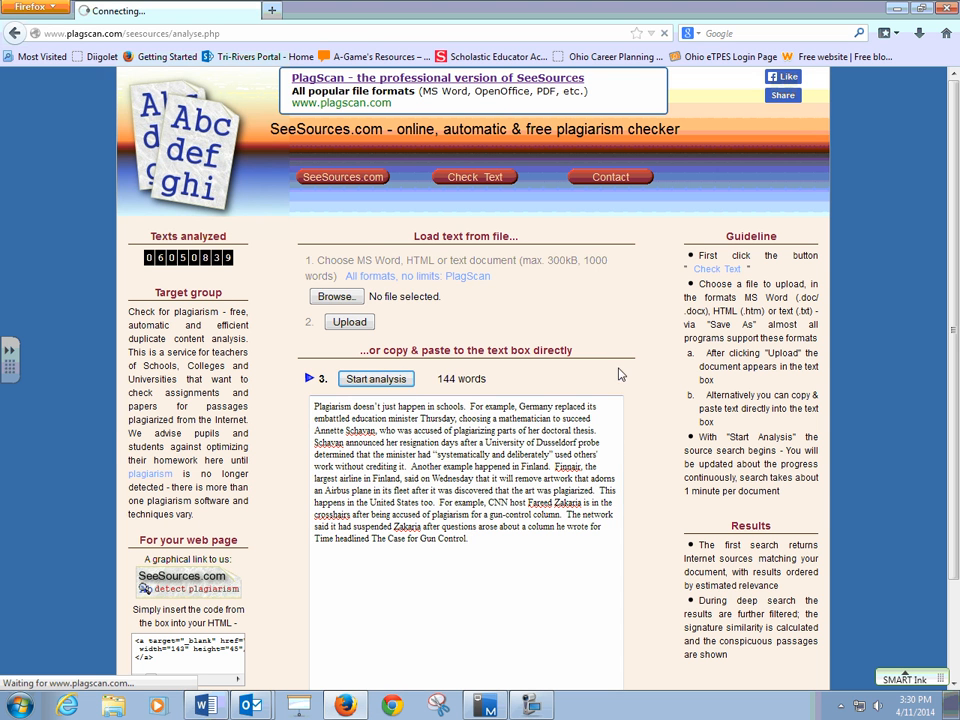
left_click(376, 378)
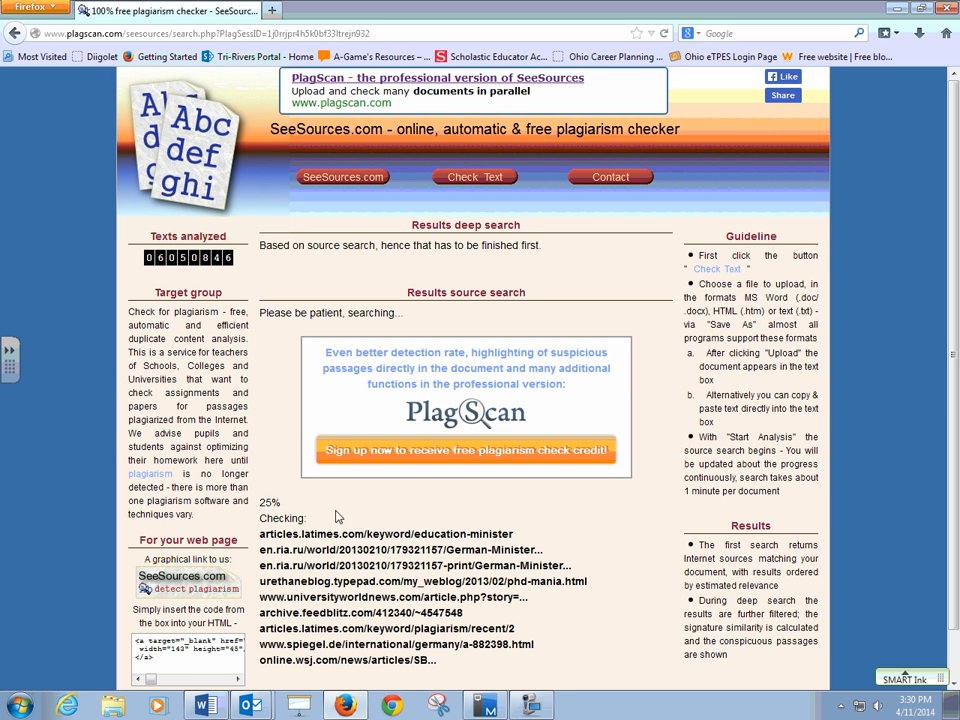
mouse_move(604, 522)
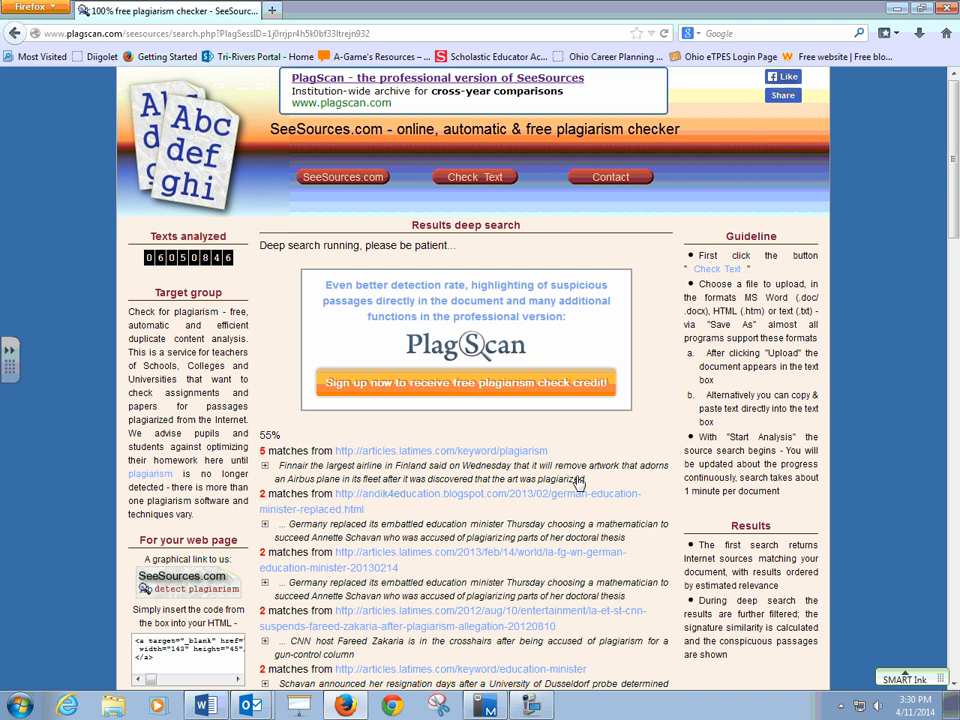
mouse_move(336, 530)
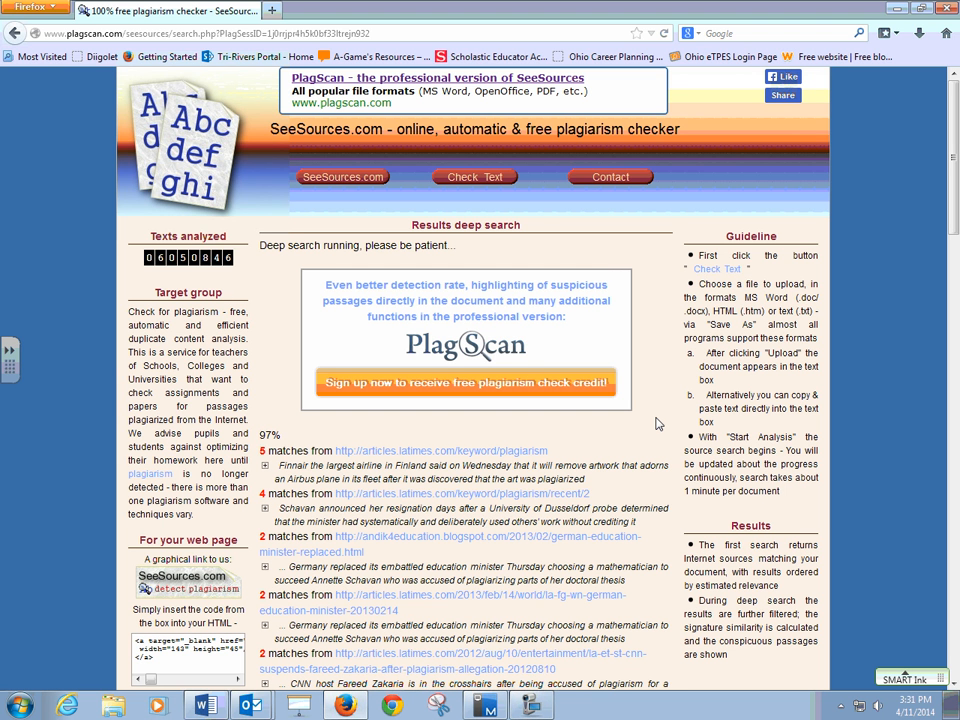
Step: Scroll through the 26-hit match list and source ranking led by articles.latimes.com at relevance 113
scroll("down", 3)
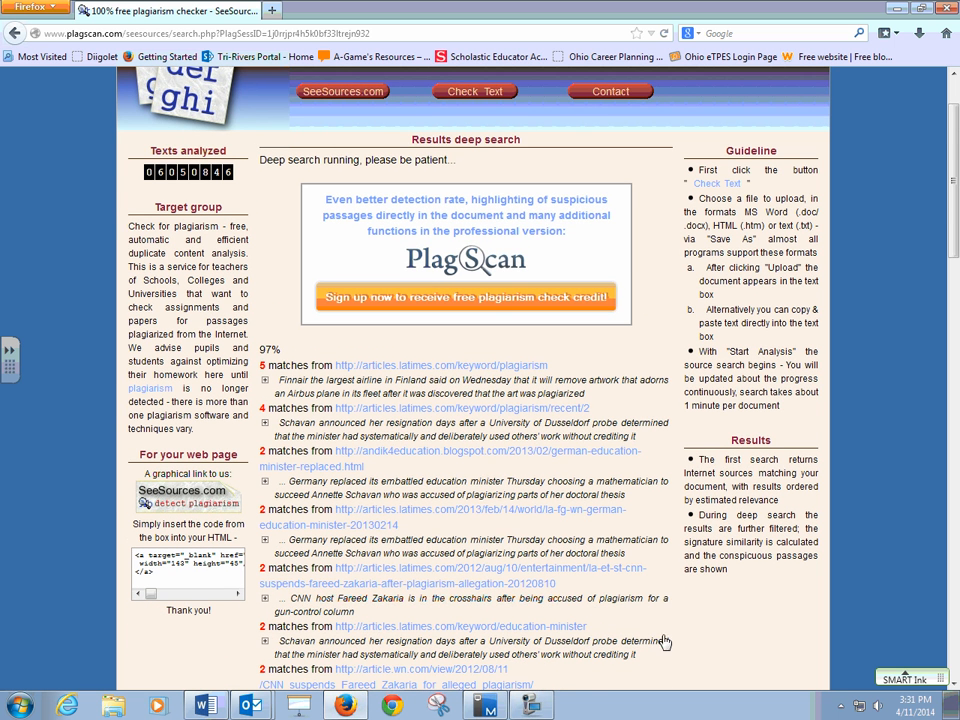
scroll("down", 3)
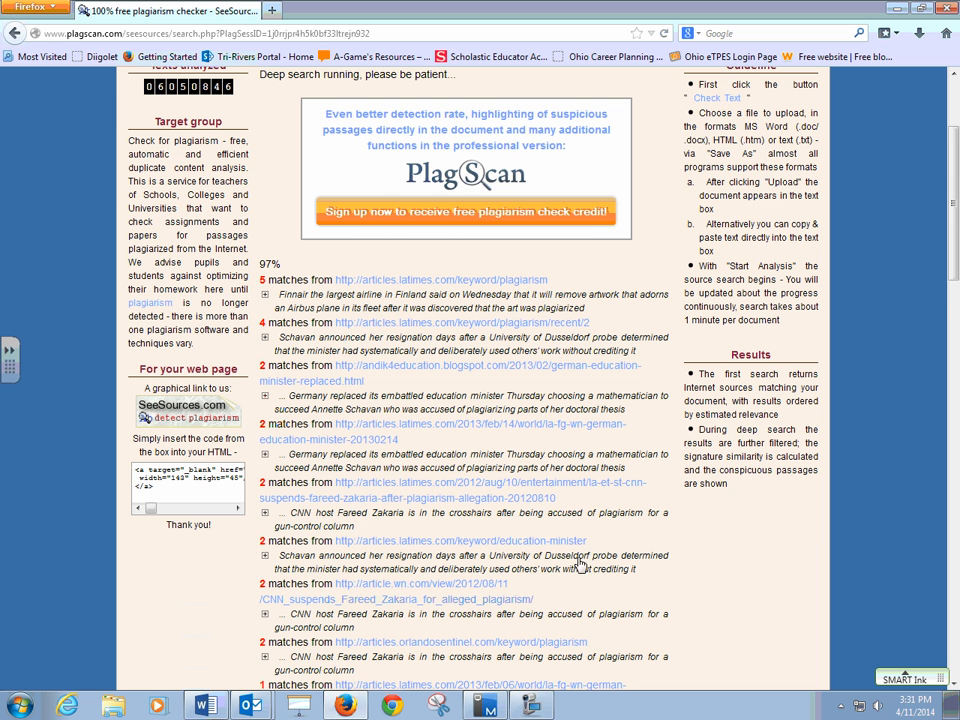
scroll("down", 3)
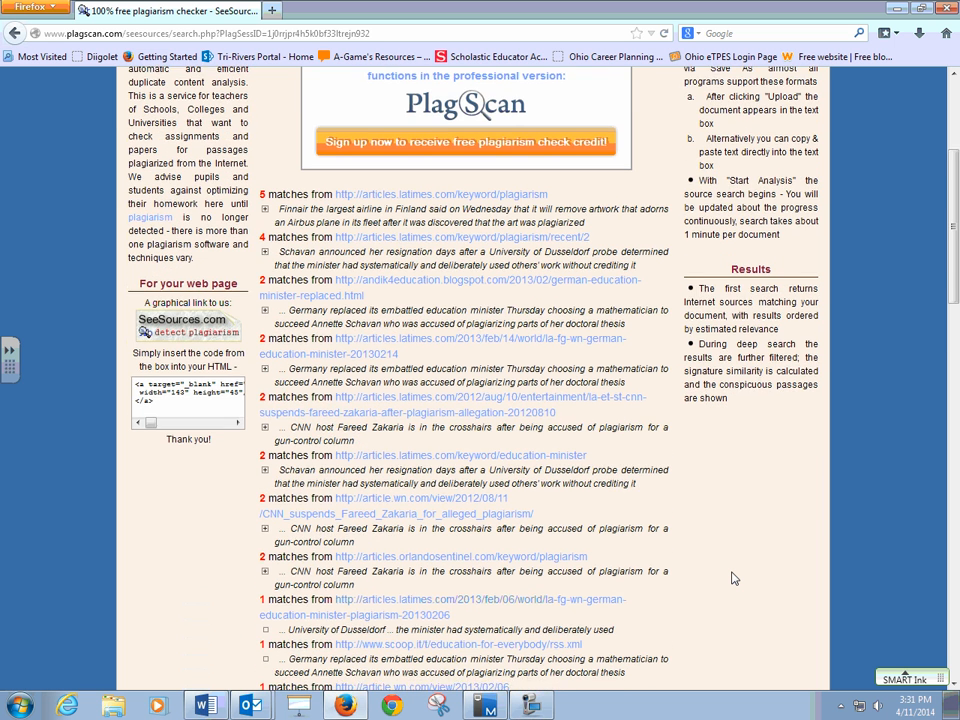
scroll("down", 3)
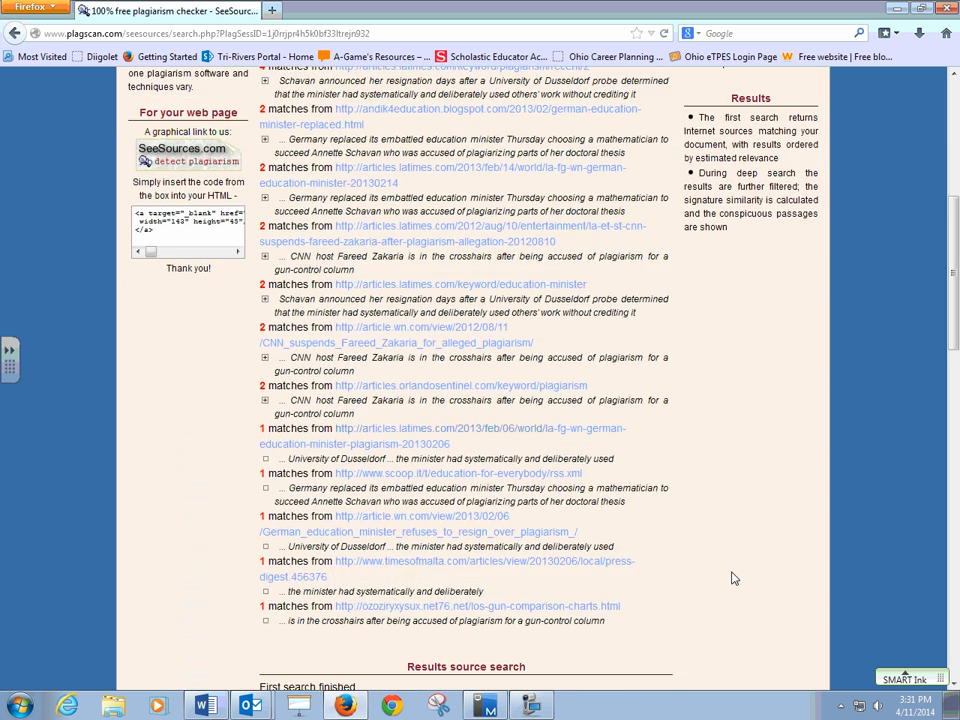
scroll("down", 3)
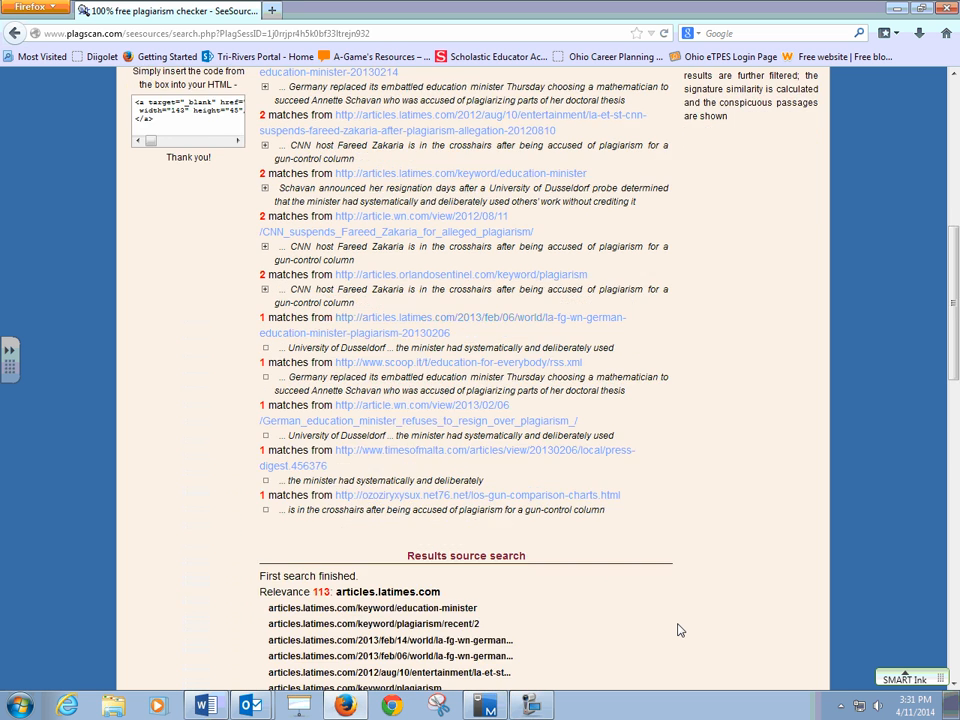
scroll("down", 3)
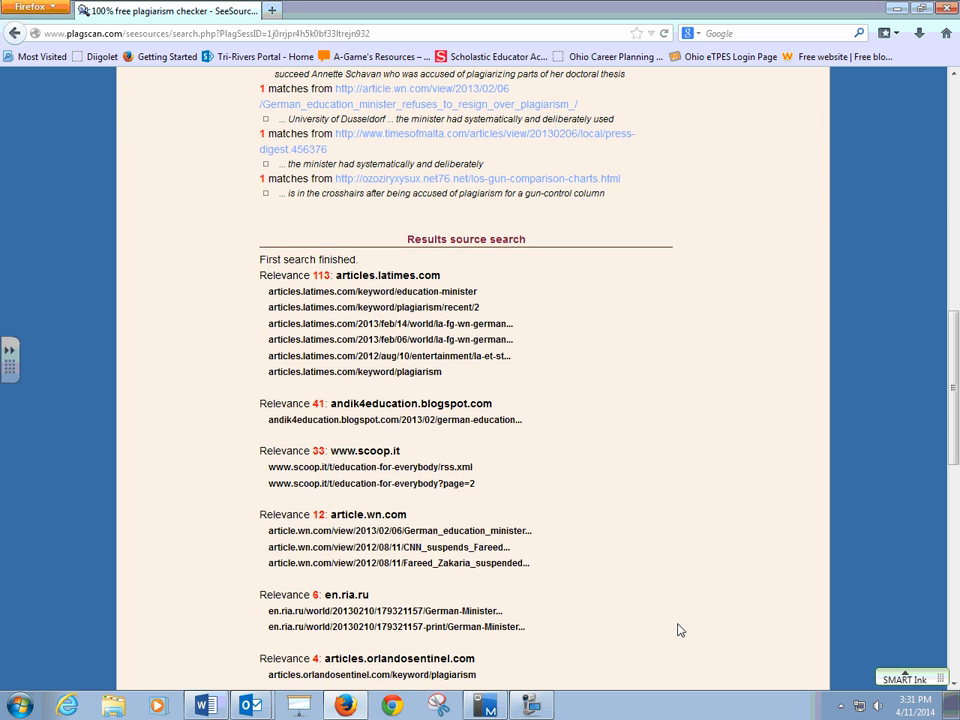
mouse_move(204, 306)
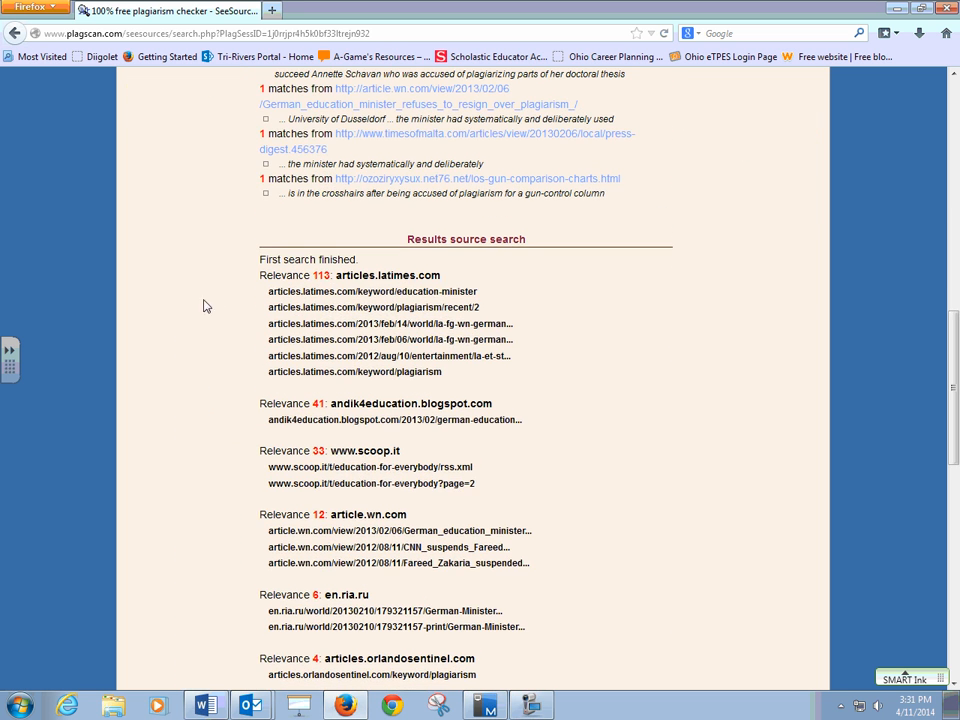
mouse_move(612, 304)
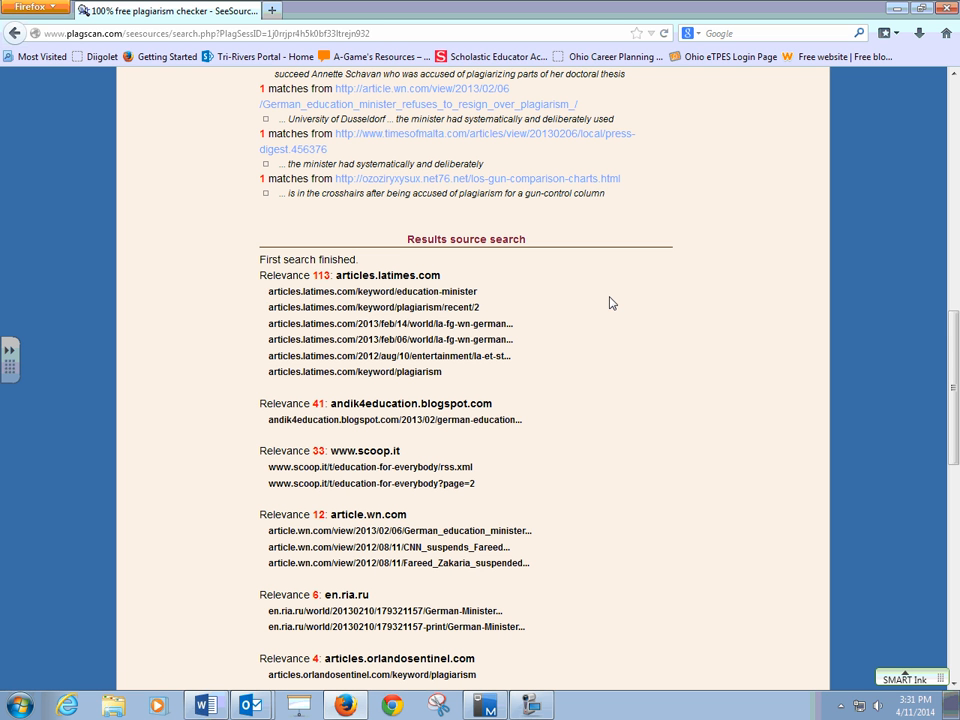
mouse_move(520, 268)
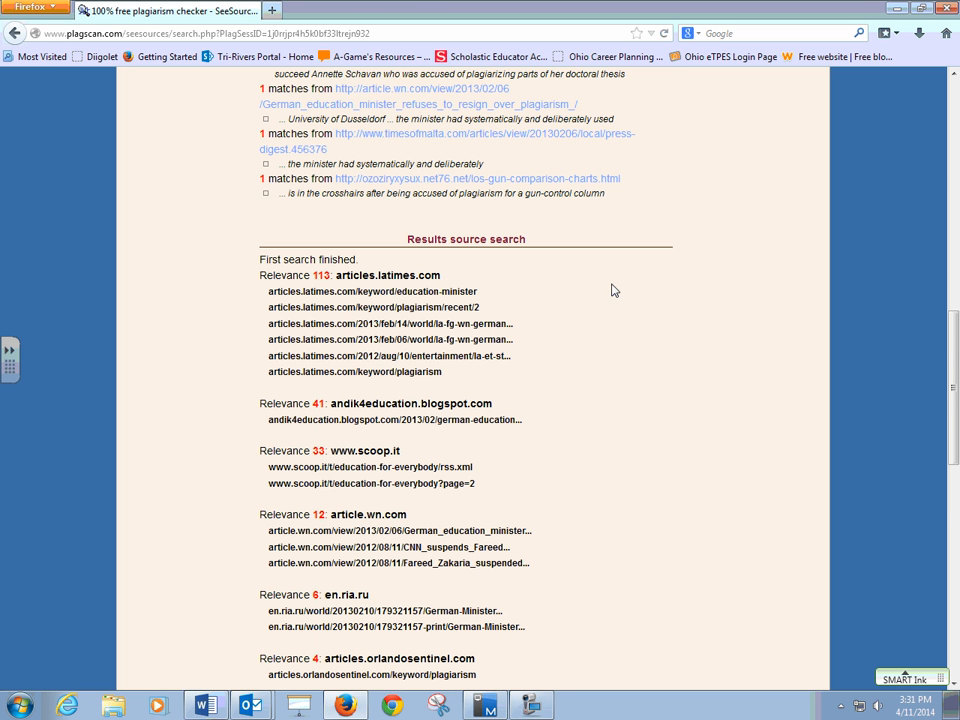
scroll("down", 3)
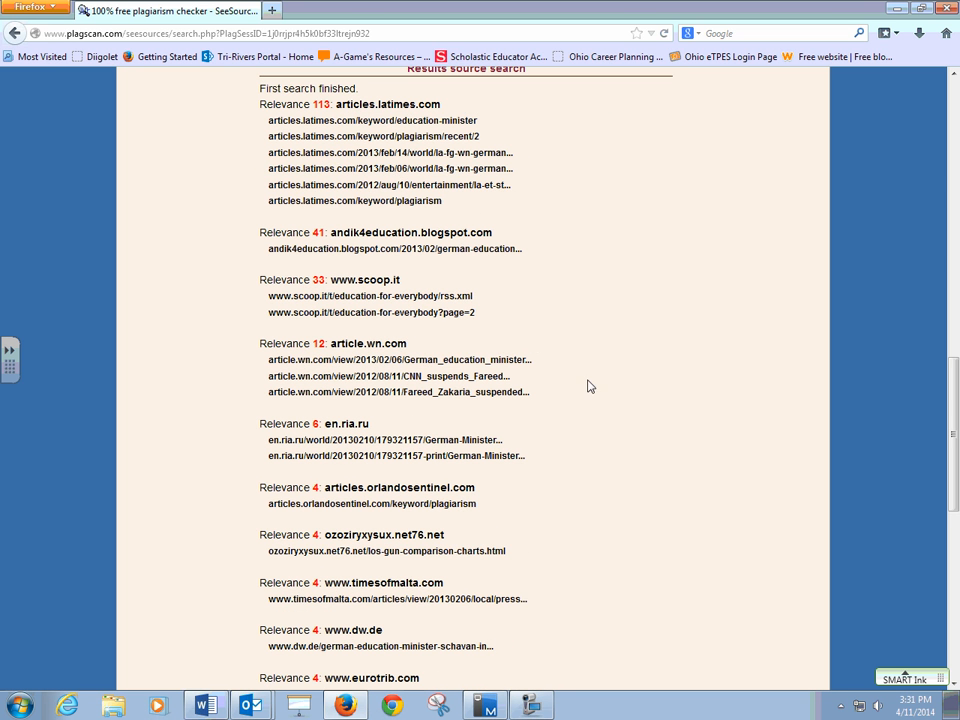
scroll("down", 3)
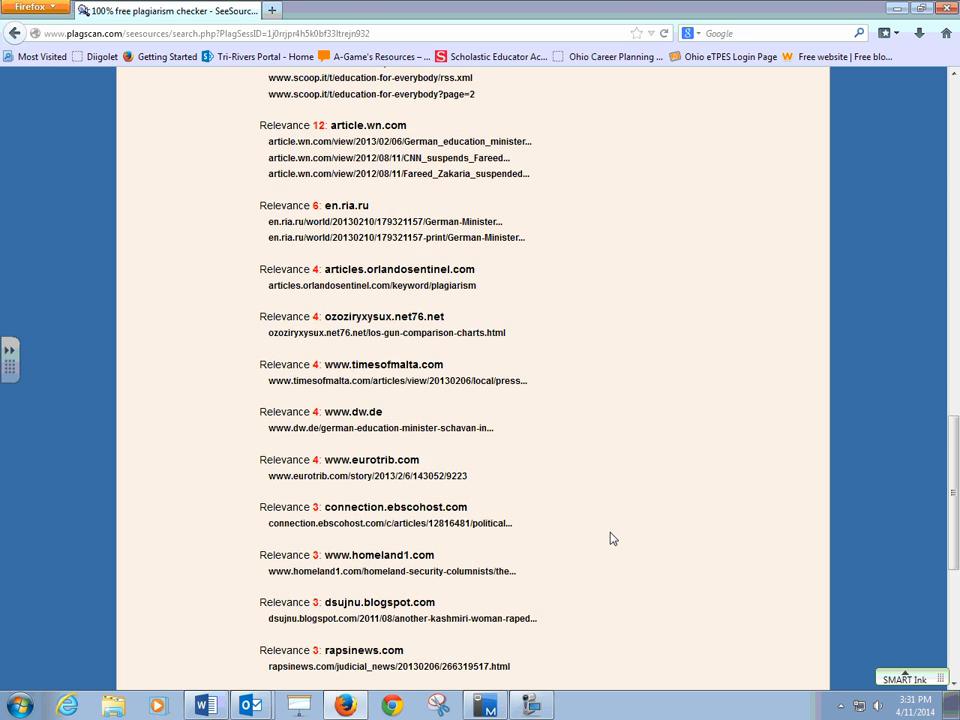
scroll("down", 3)
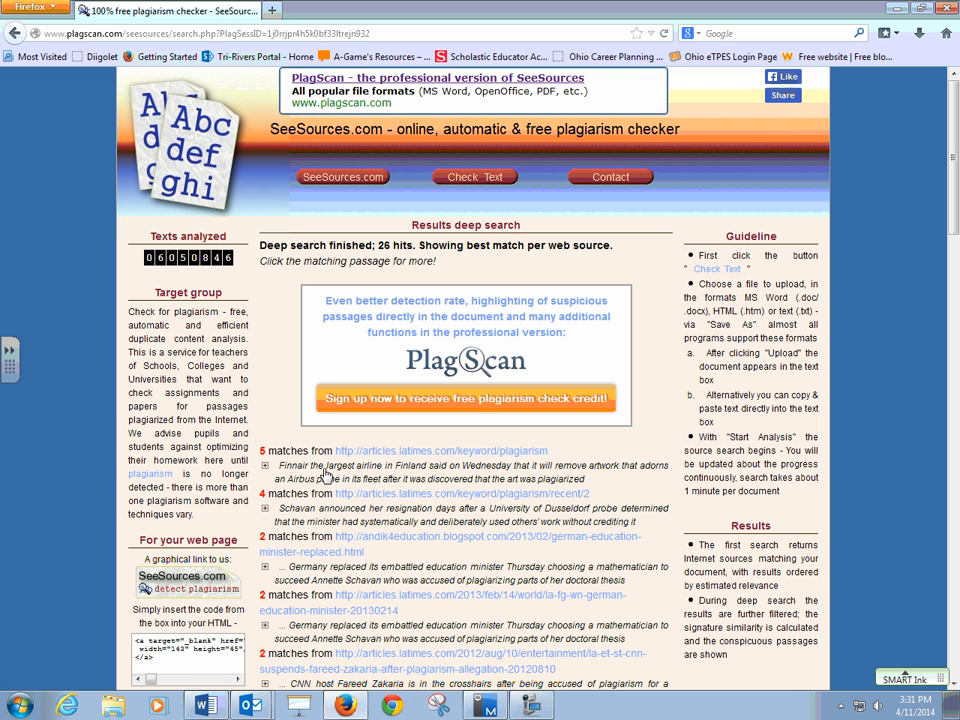
mouse_move(322, 476)
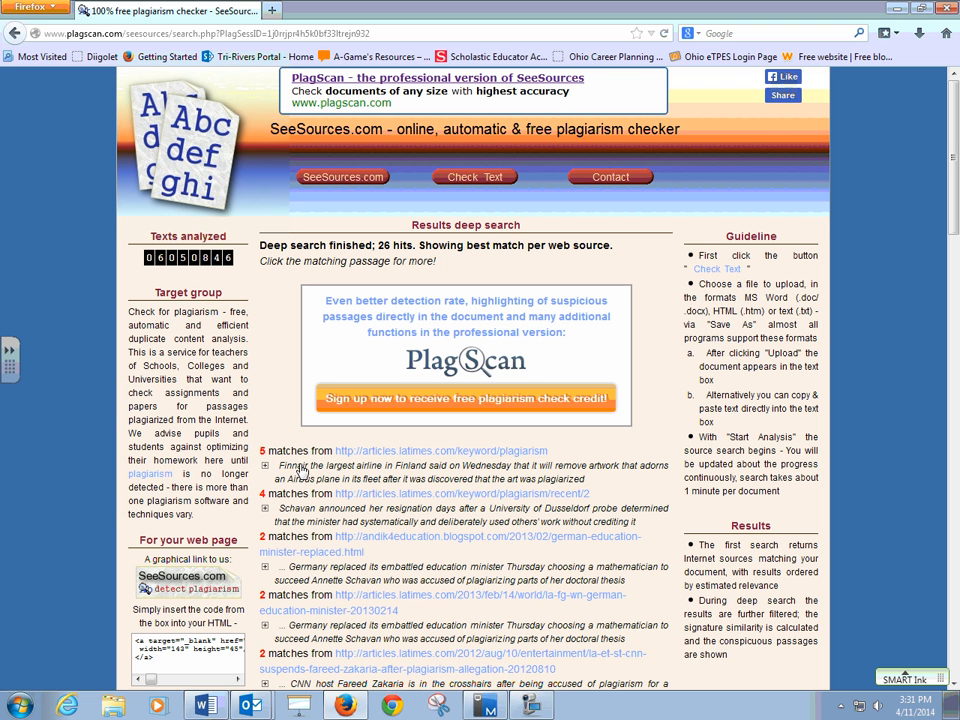
mouse_move(650, 486)
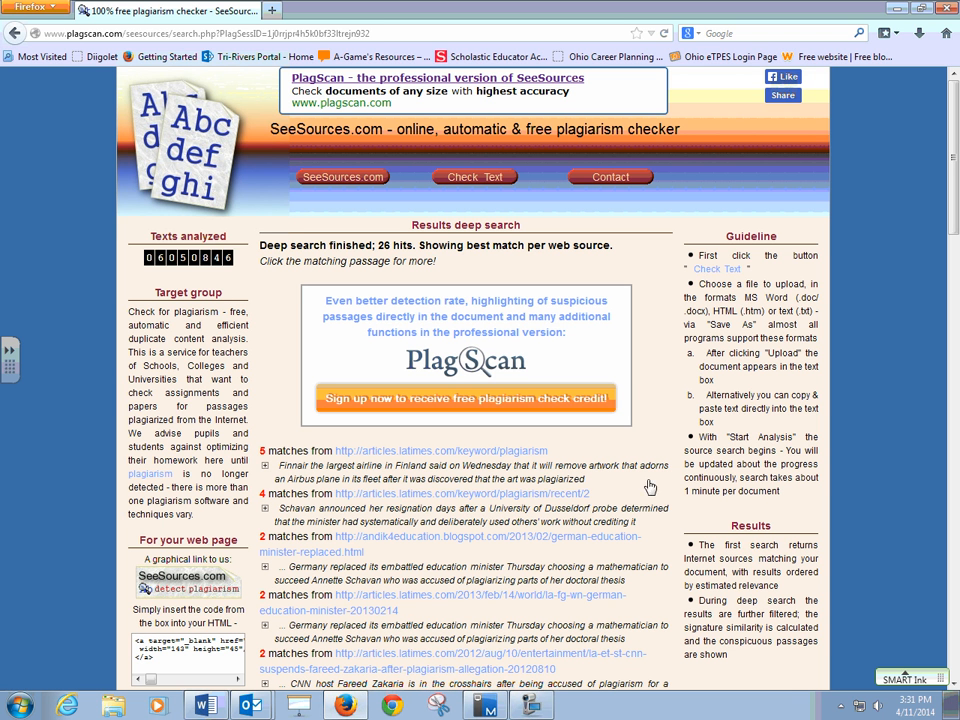
mouse_move(668, 424)
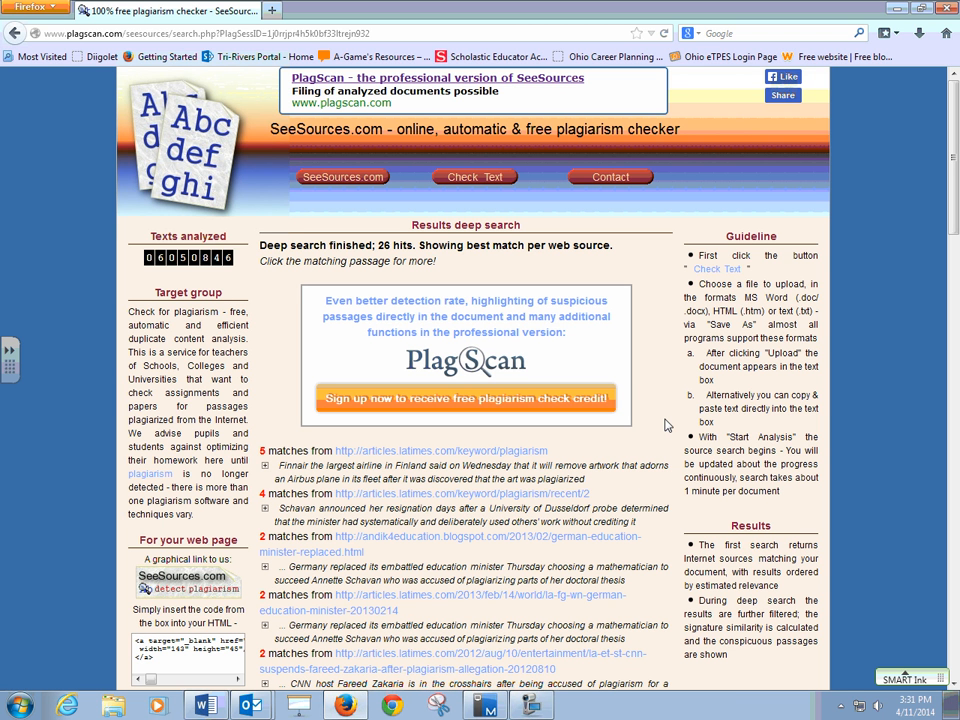
scroll("down", 3)
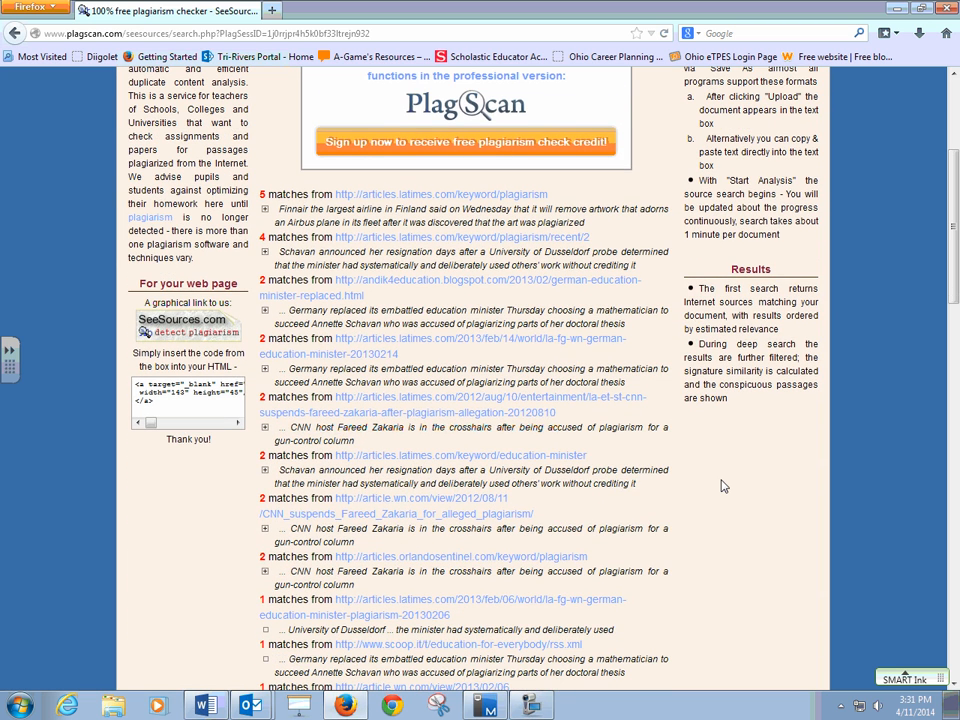